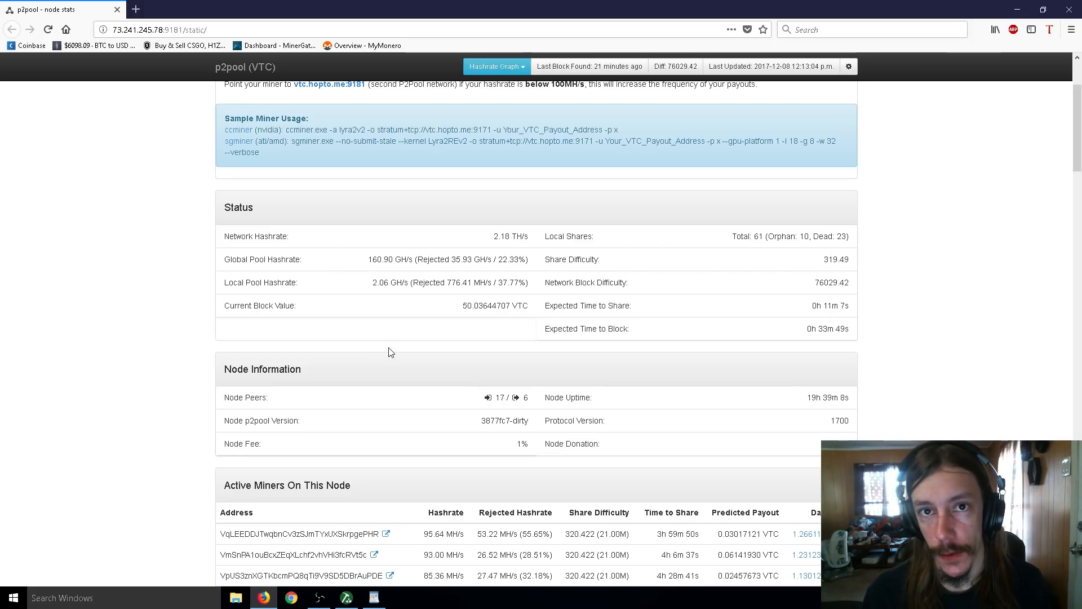
mouse_move(427, 341)
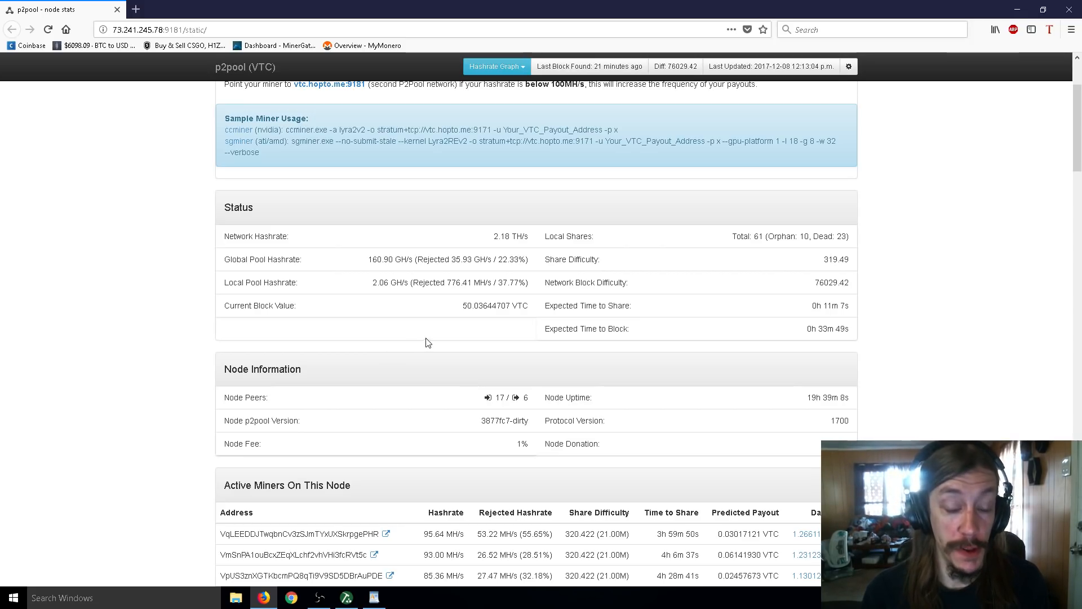
- Scroll through the P2Pool (VTC) active miners list to its end
scroll("down", 3)
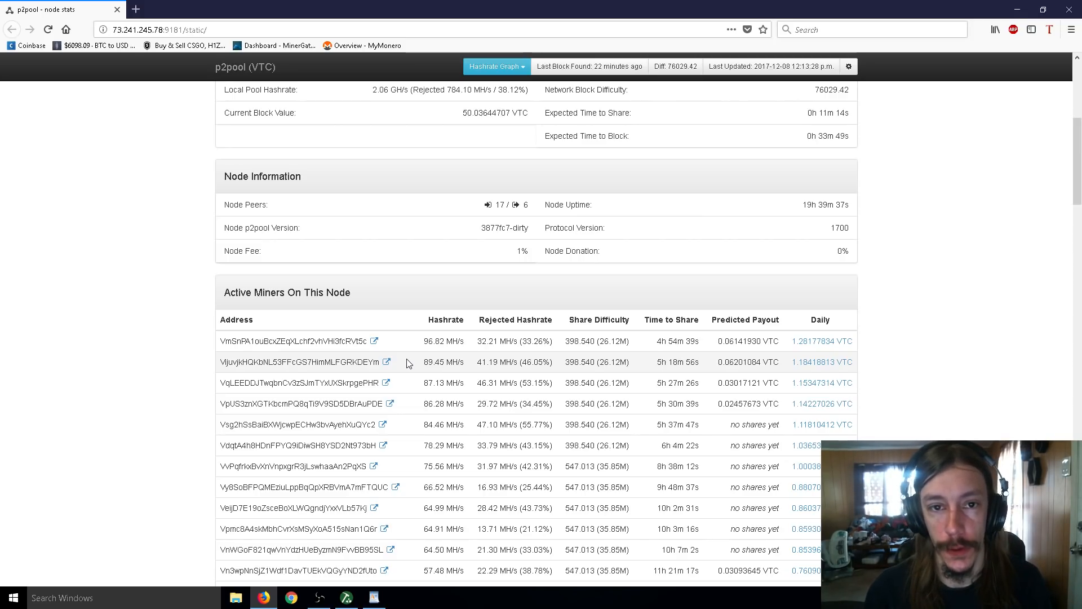
mouse_move(416, 363)
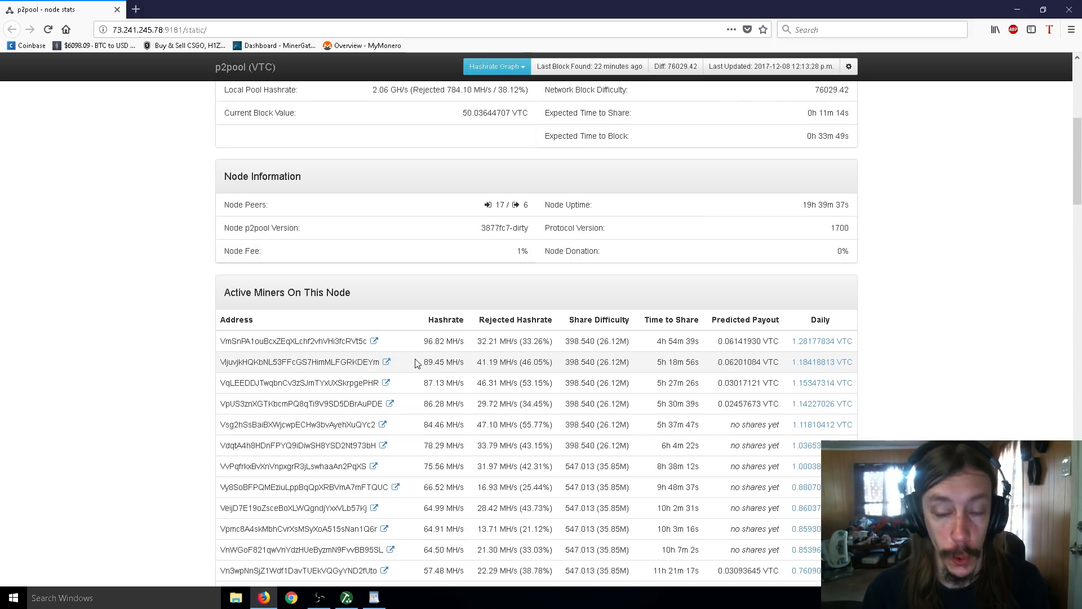
mouse_move(605, 424)
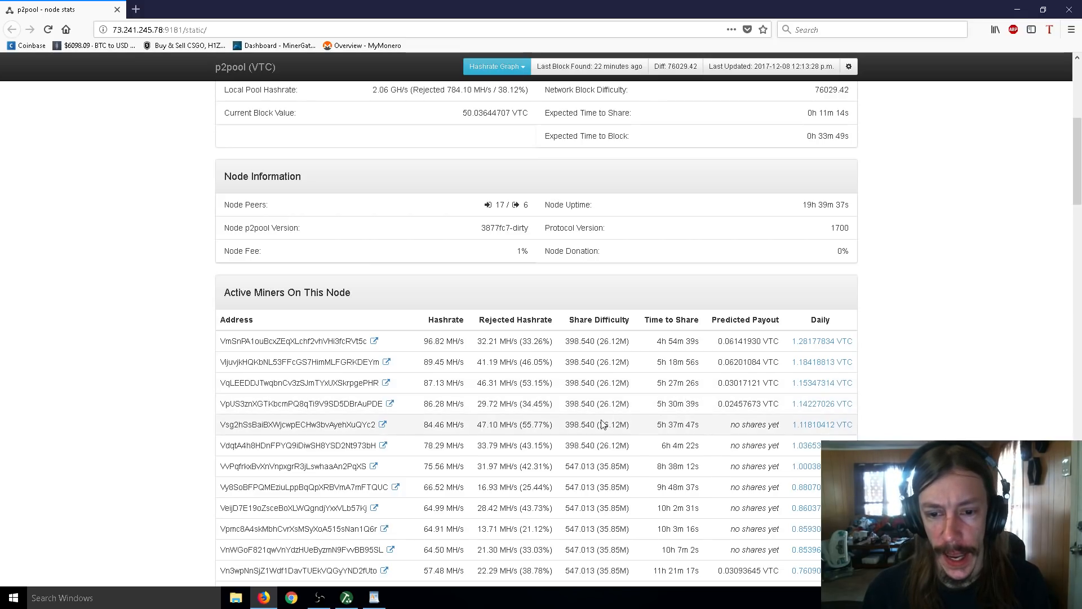
scroll("down", 3)
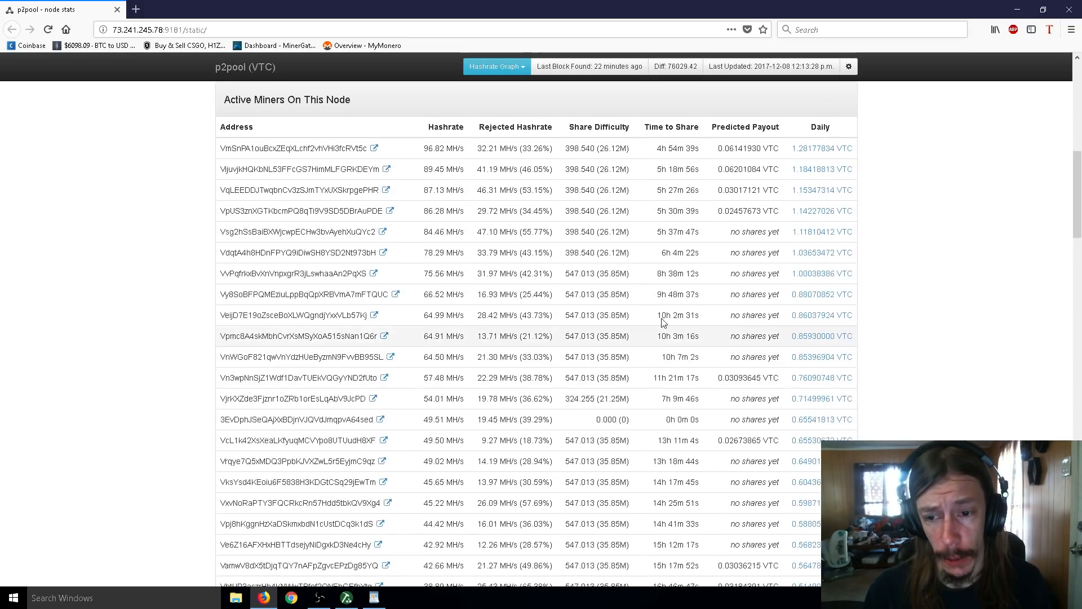
scroll("down", 3)
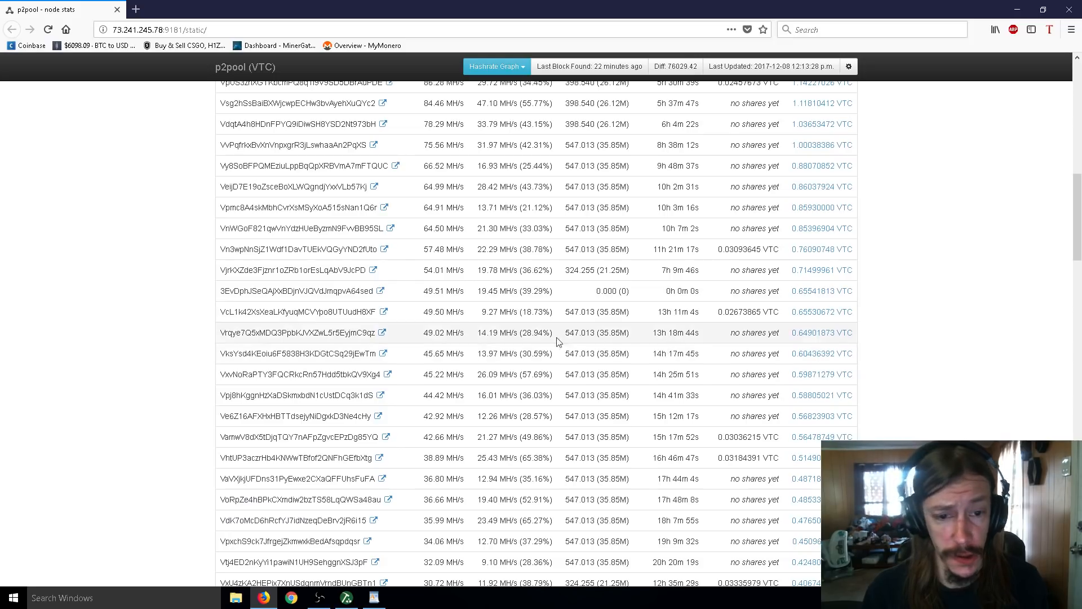
scroll("down", 3)
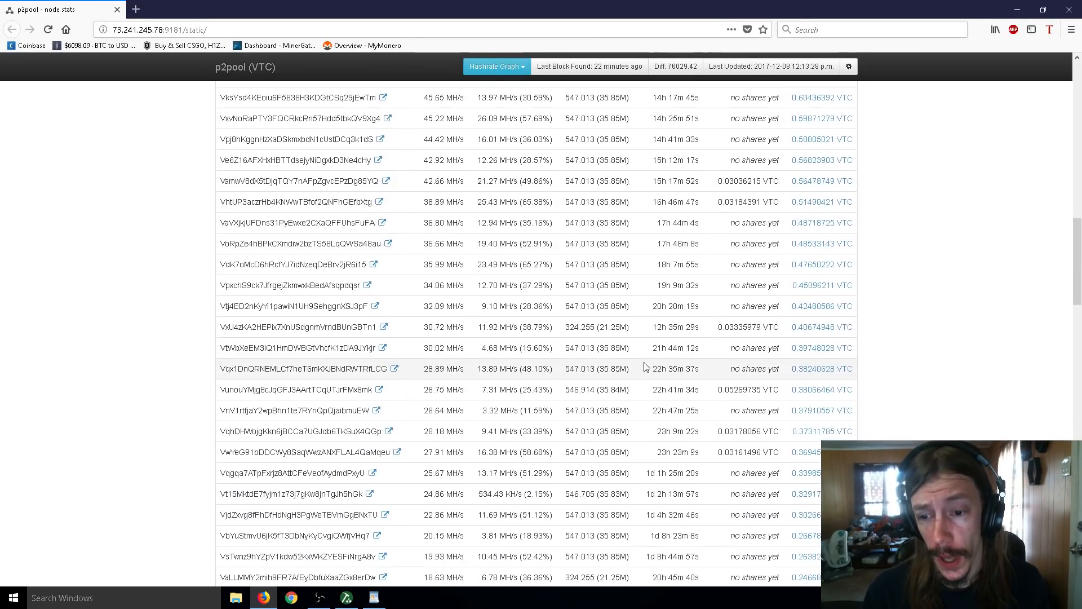
scroll("down", 3)
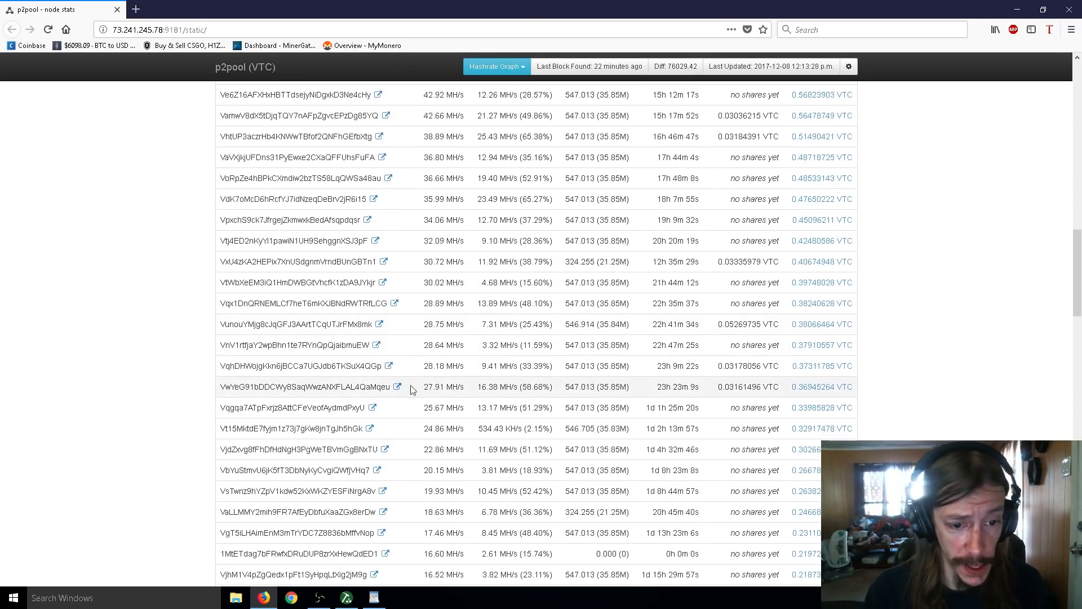
mouse_move(641, 313)
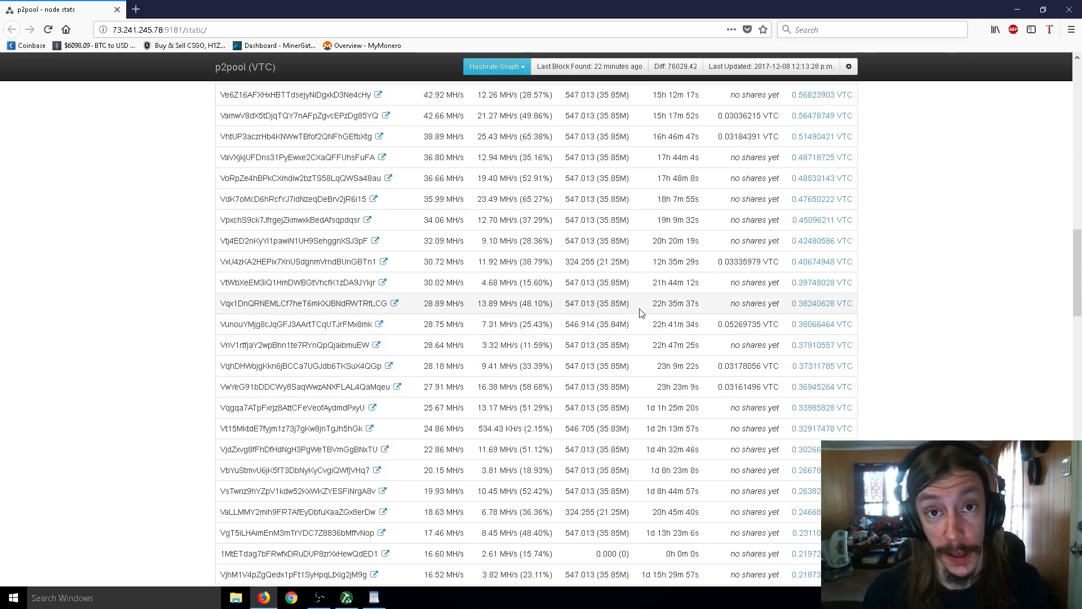
scroll("down", 3)
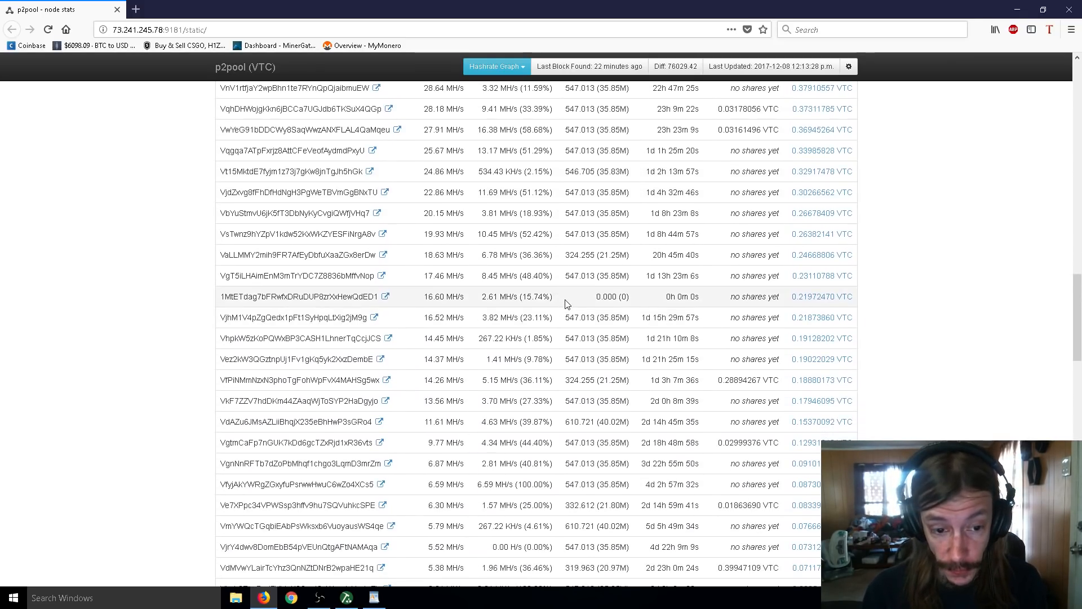
scroll("down", 3)
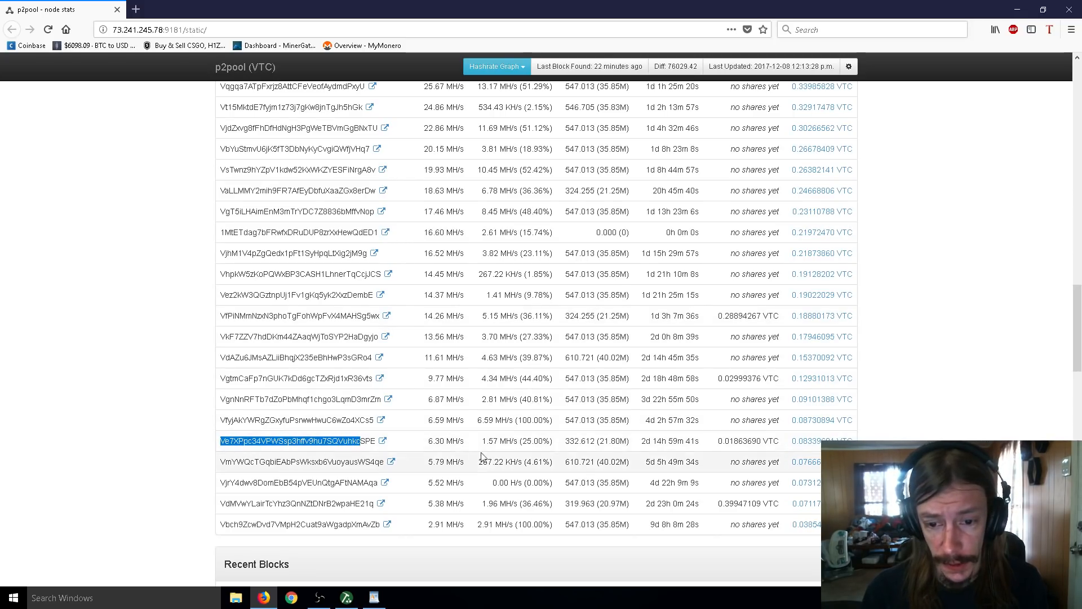
mouse_move(588, 451)
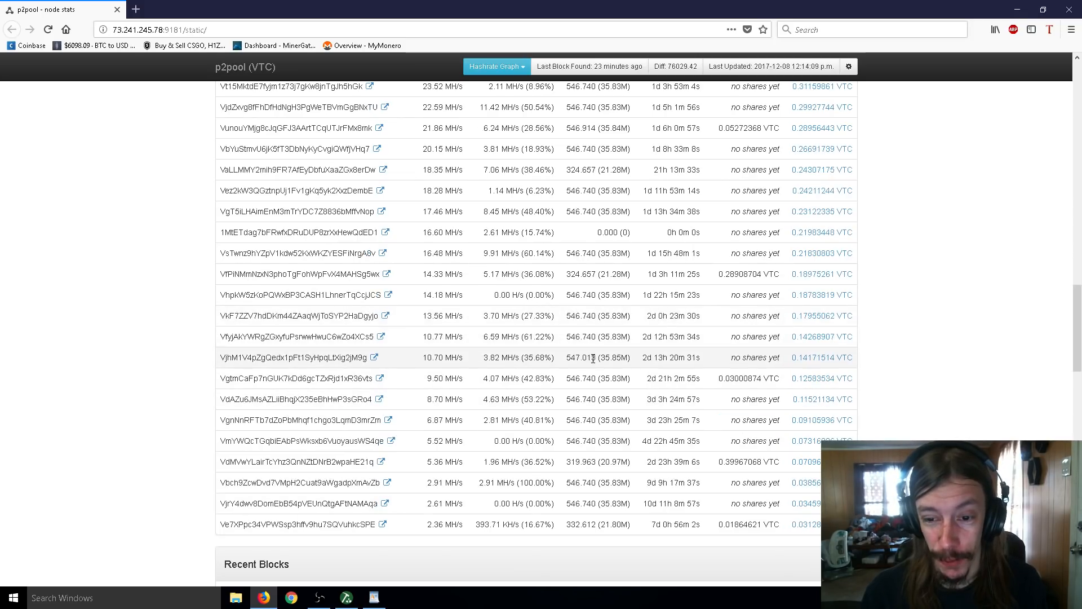
- Highlight your own wallet address in the Active Miners table and scroll back up
double_click(599, 379)
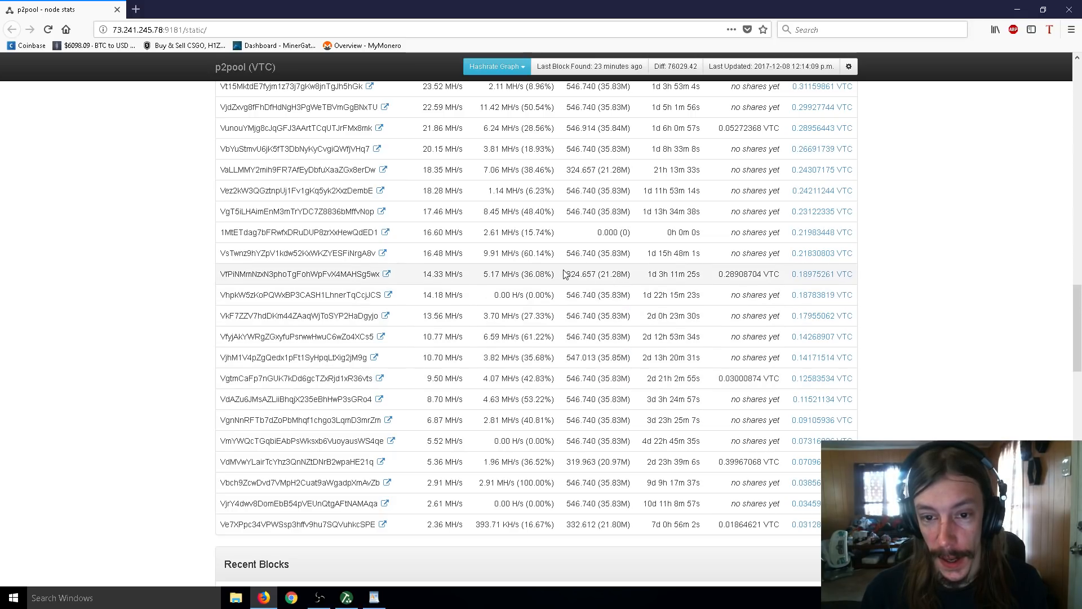
double_click(579, 274)
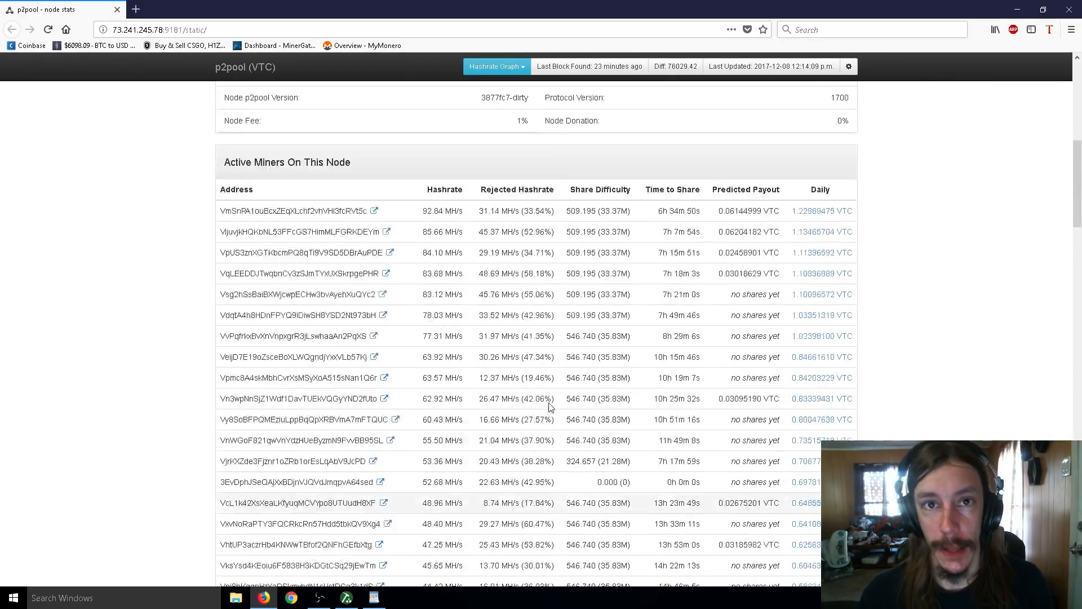
scroll("up", 3)
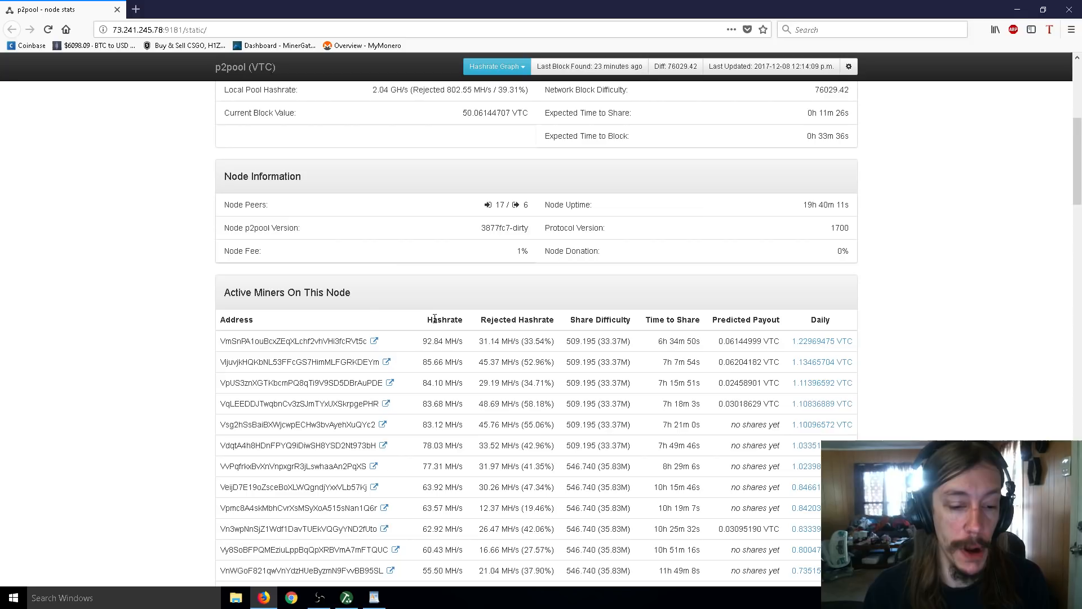
mouse_move(401, 595)
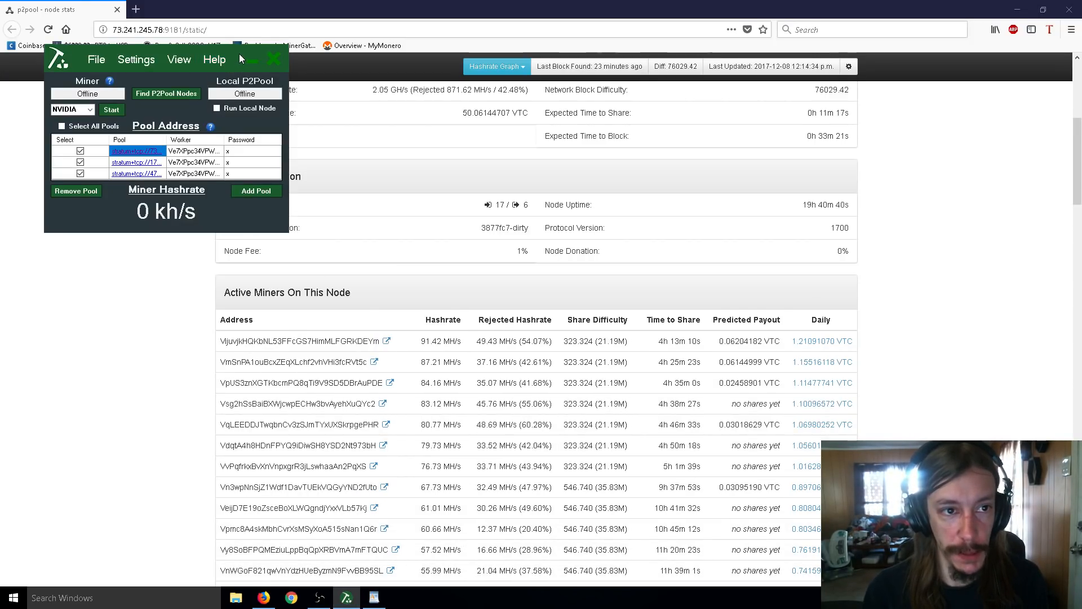
- Center the One-Click Miner window and open the Add Pool dialog
left_click_drag(166, 59, 386, 162)
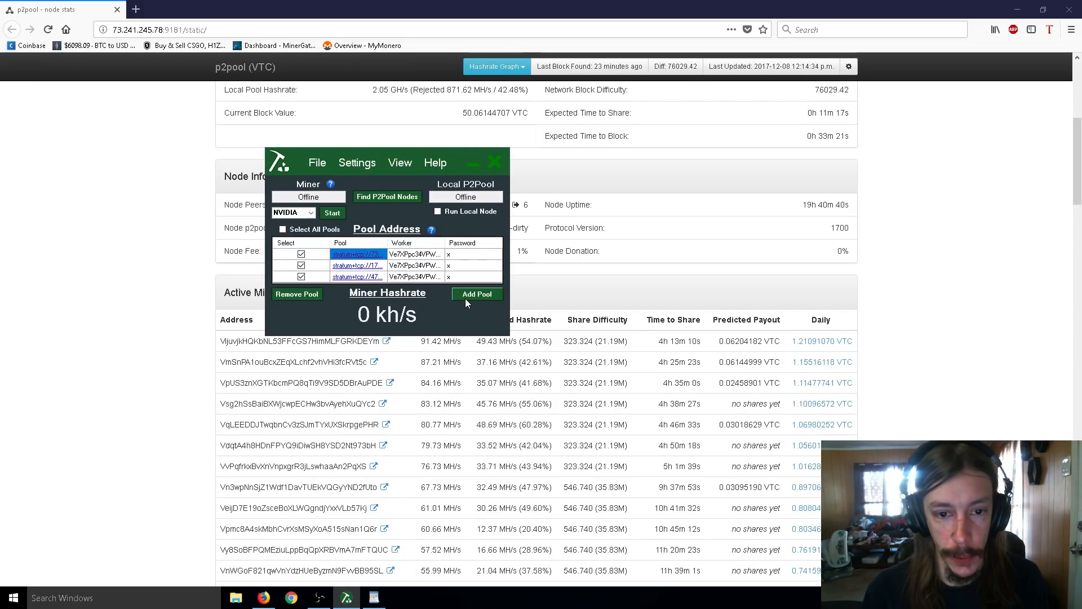
left_click(477, 294)
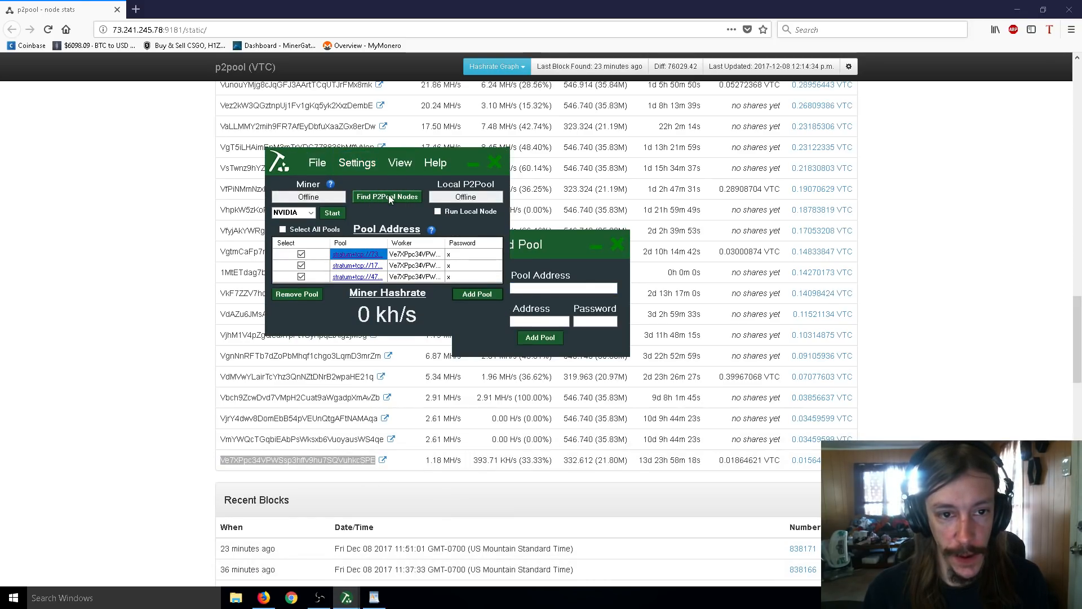
mouse_move(549, 250)
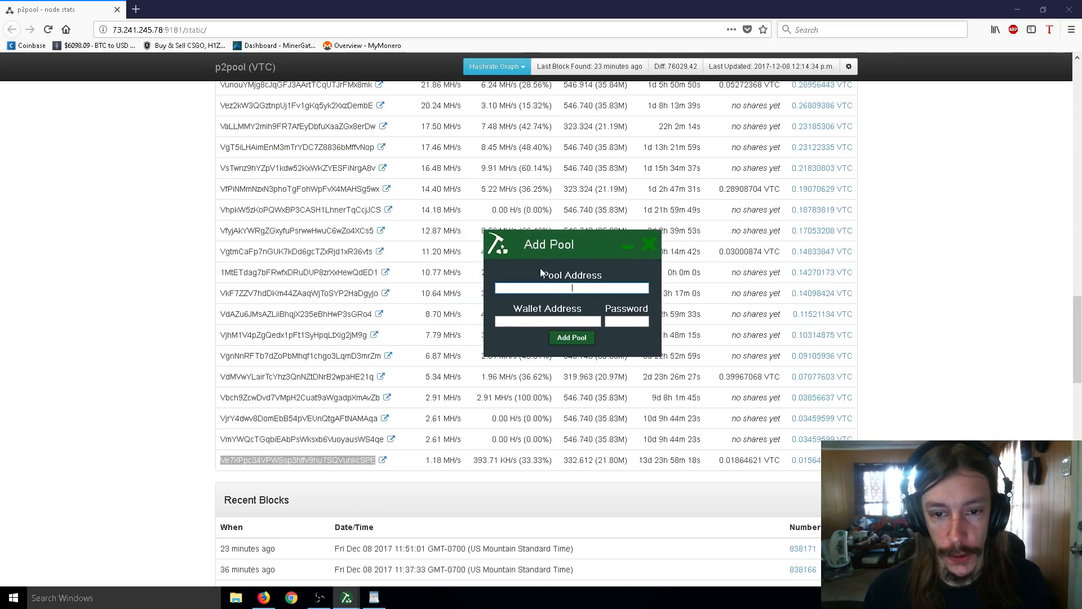
left_click(548, 321)
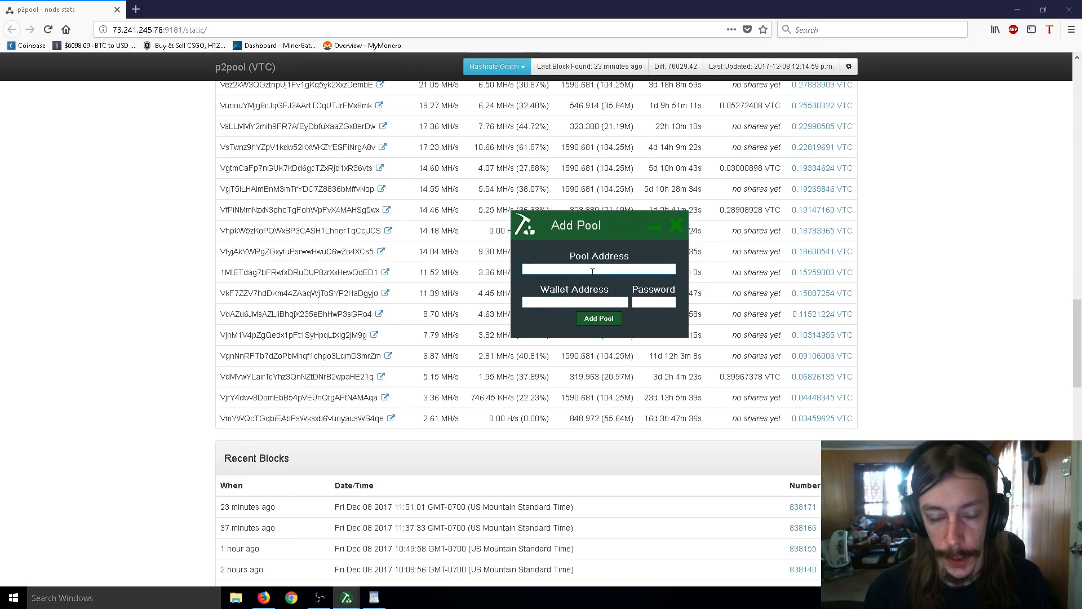
left_click(575, 301)
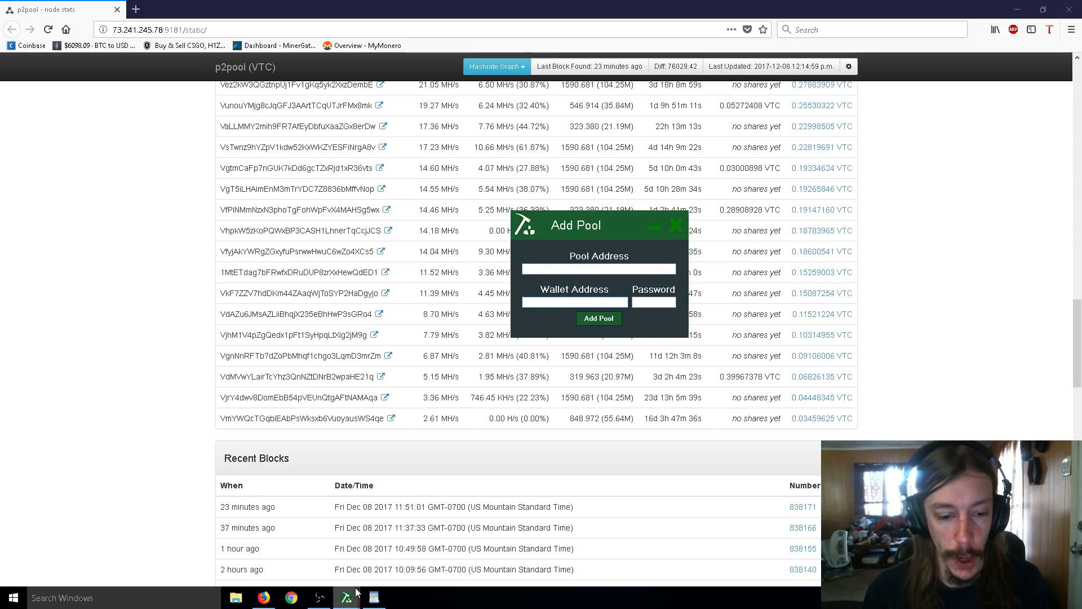
left_click(374, 596)
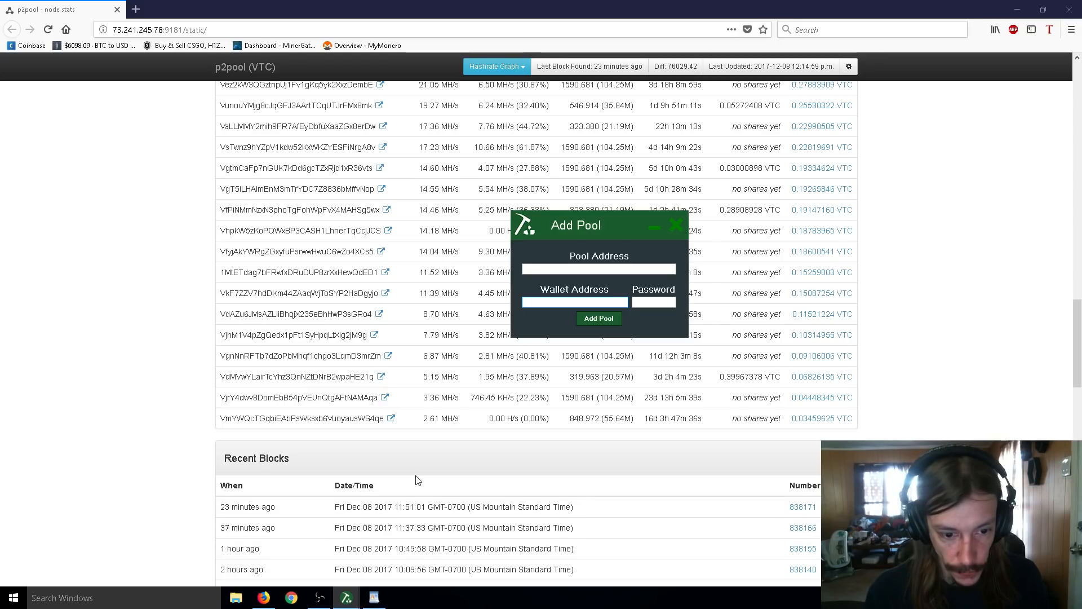
type("pc34VPwSsp3hfv9hu7SQVuhkcSPE")
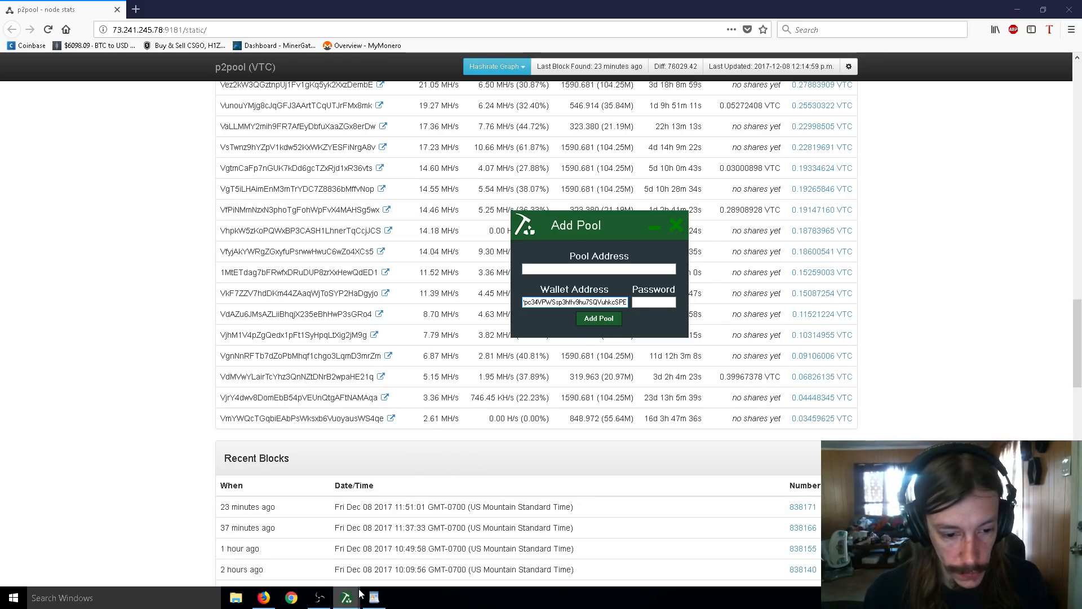
left_click(373, 597)
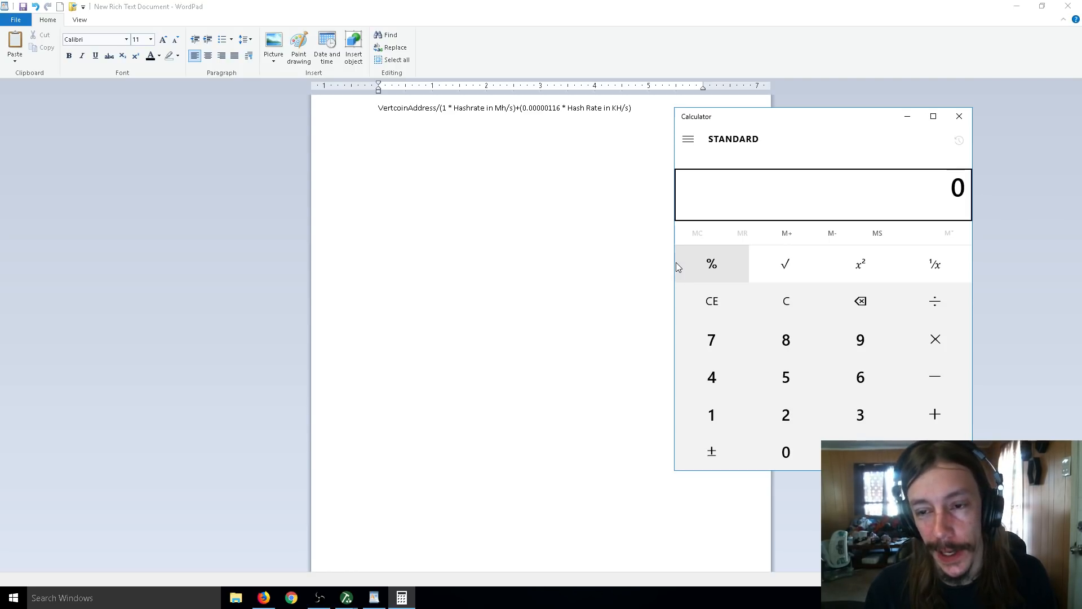
- Multiply 48 by 0.00000116 in Calculator to get 0.00005568
left_click(786, 339)
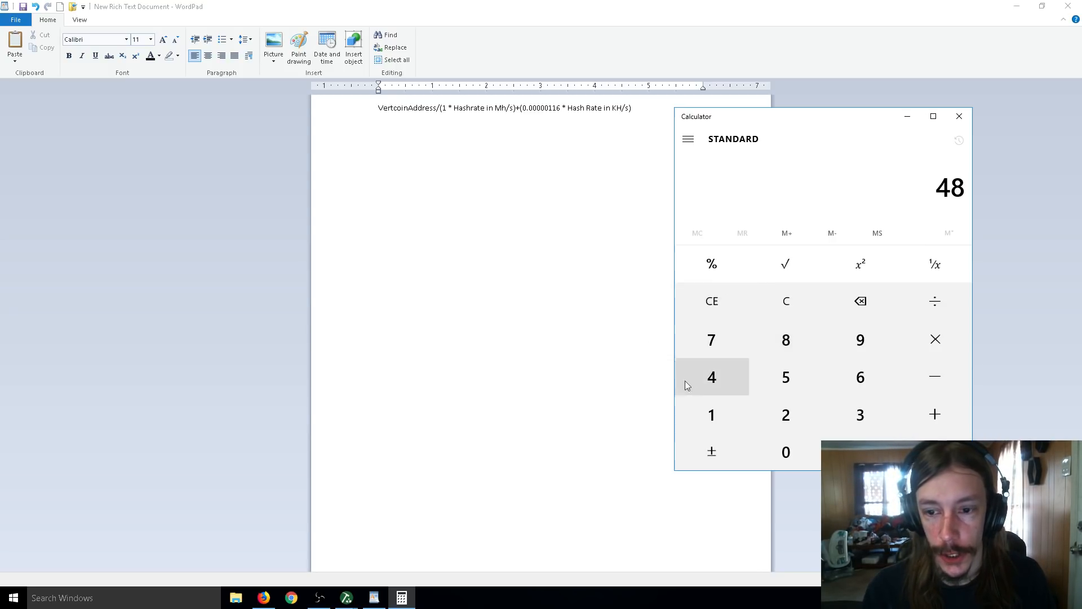
mouse_move(763, 355)
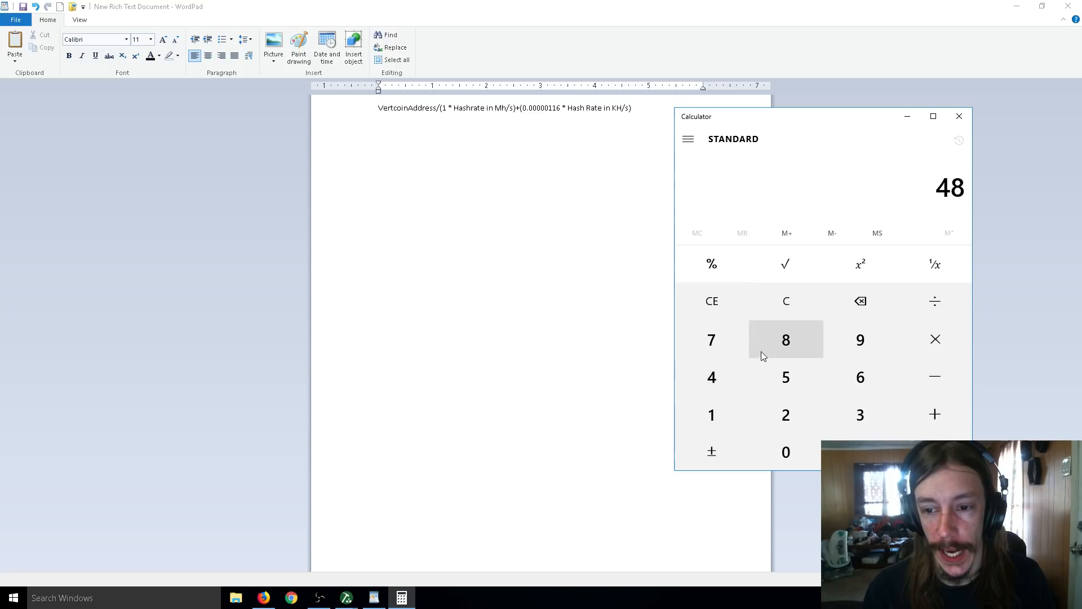
mouse_move(766, 361)
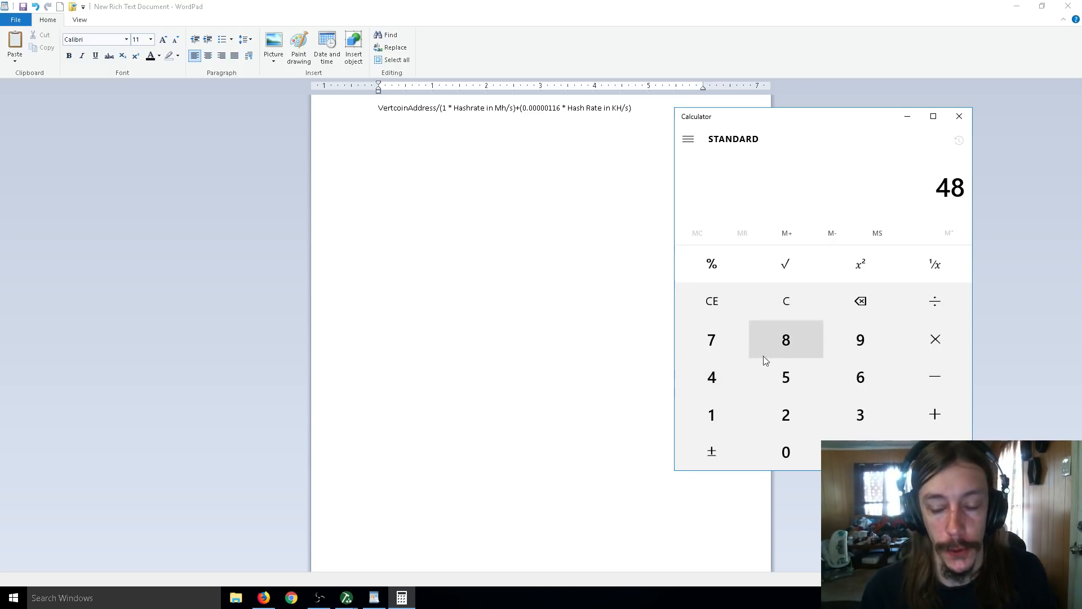
mouse_move(830, 371)
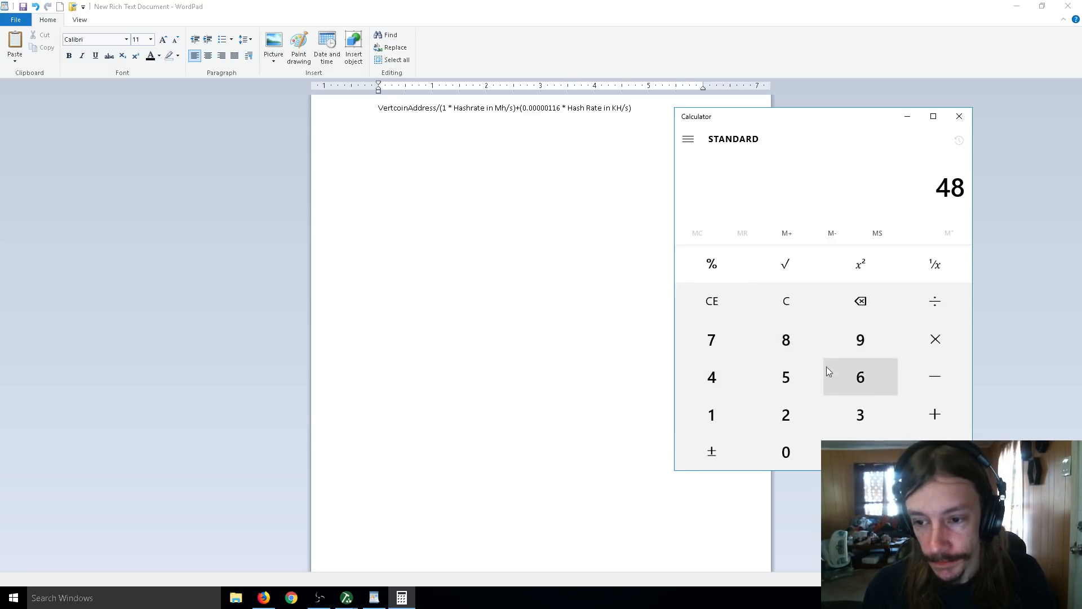
mouse_move(887, 187)
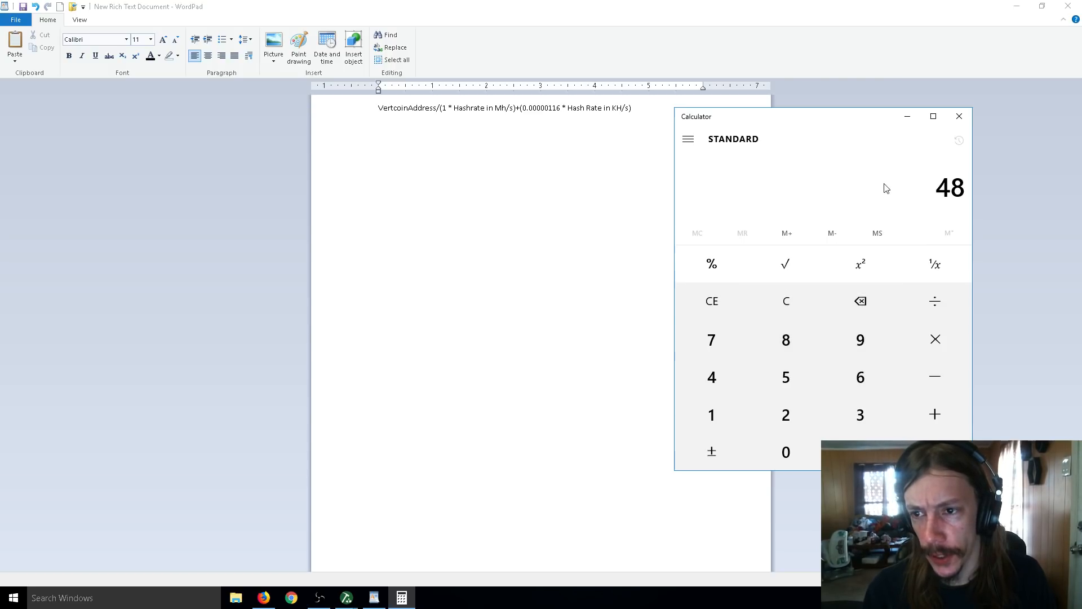
left_click(935, 338)
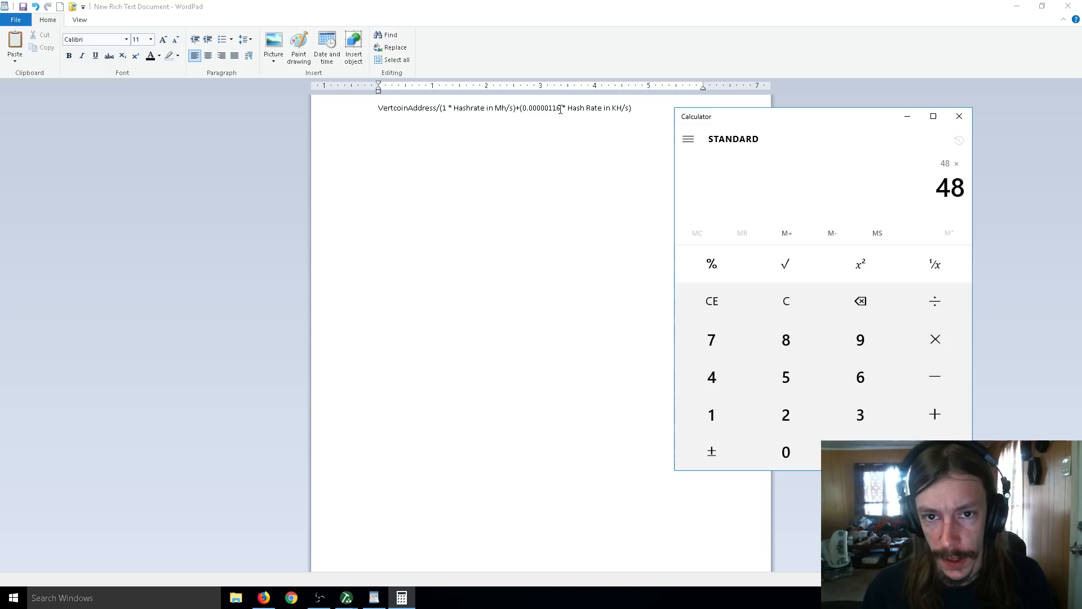
left_click(786, 301)
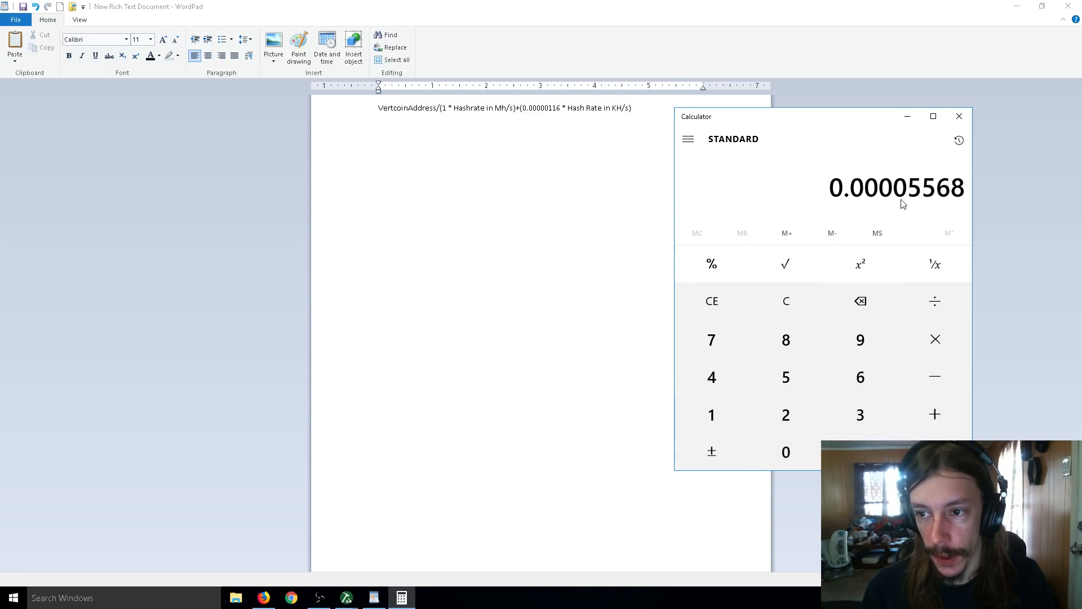
mouse_move(520, 248)
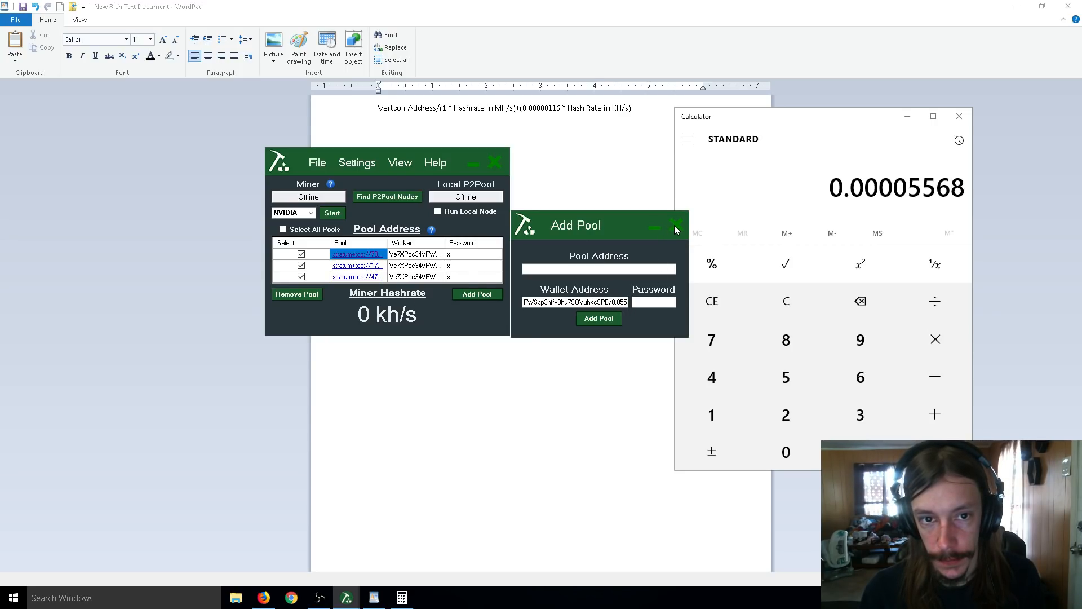
- Dismiss the Add Pool form, confirm the /48+0.055 worker addresses, and close Calculator
left_click(677, 225)
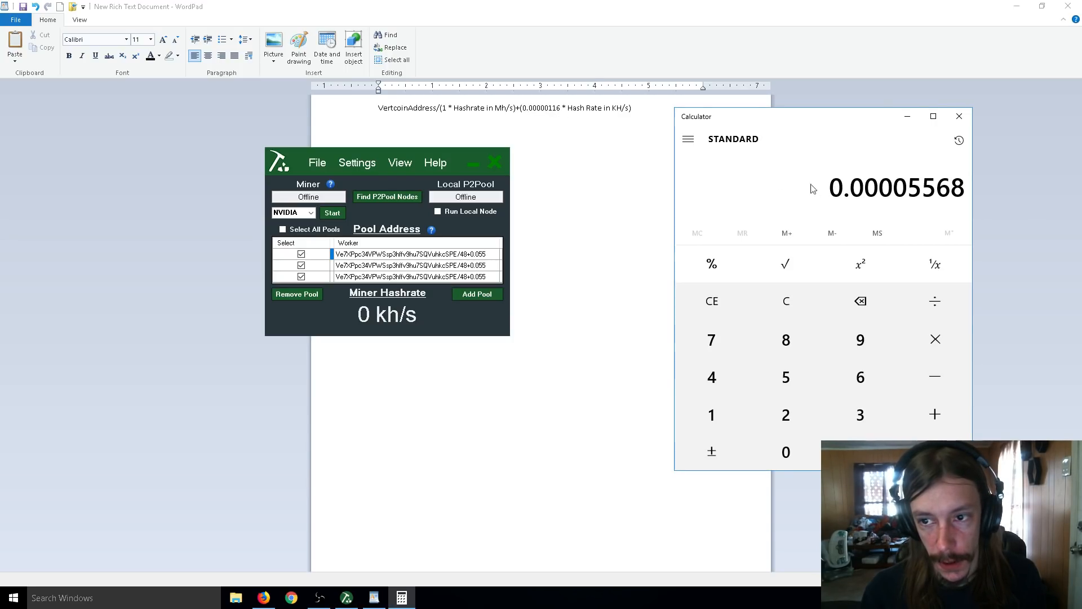
mouse_move(872, 191)
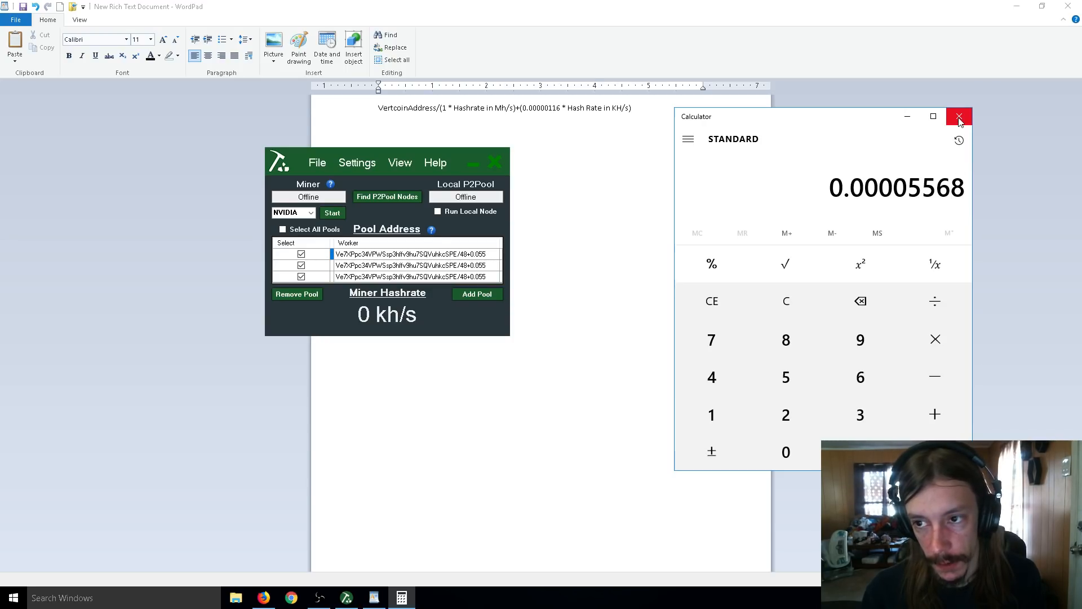
left_click(958, 116)
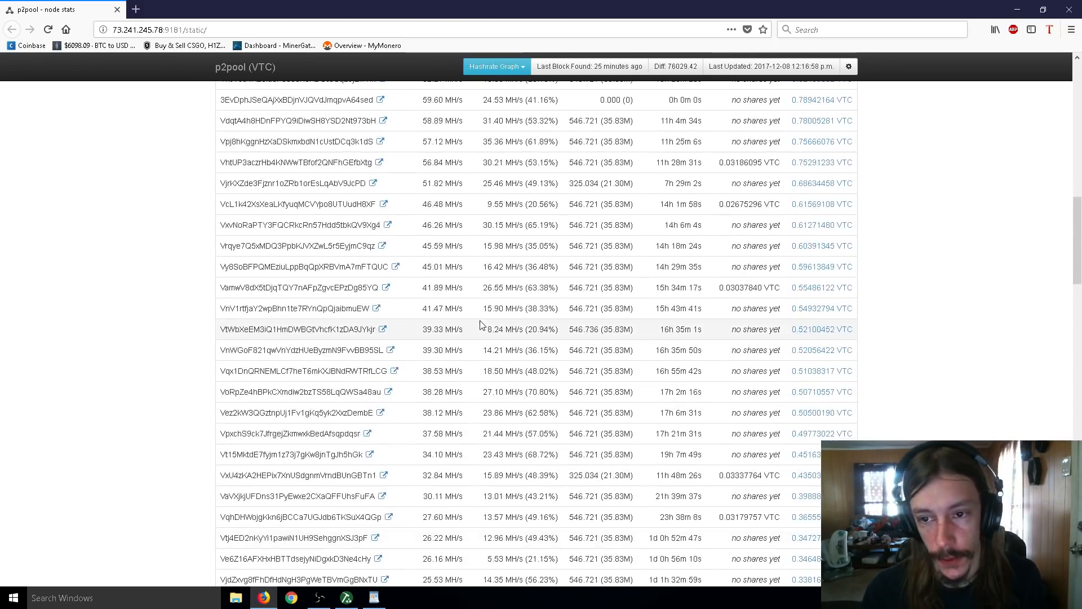
- Return to the P2Pool node stats page and scroll to the Active Miners On This Node table
scroll("up", 3)
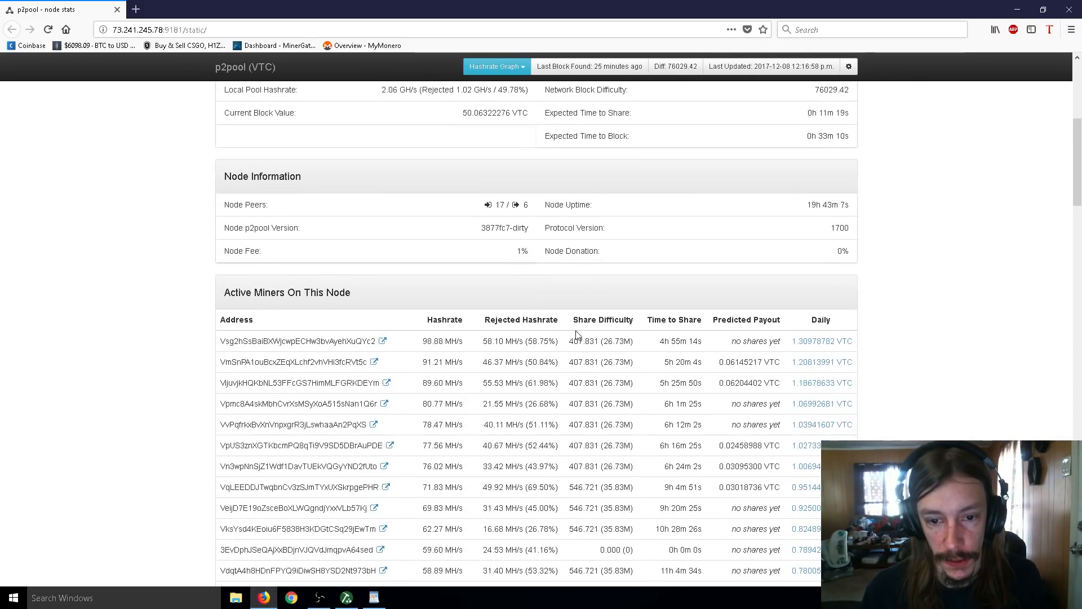
scroll("down", 3)
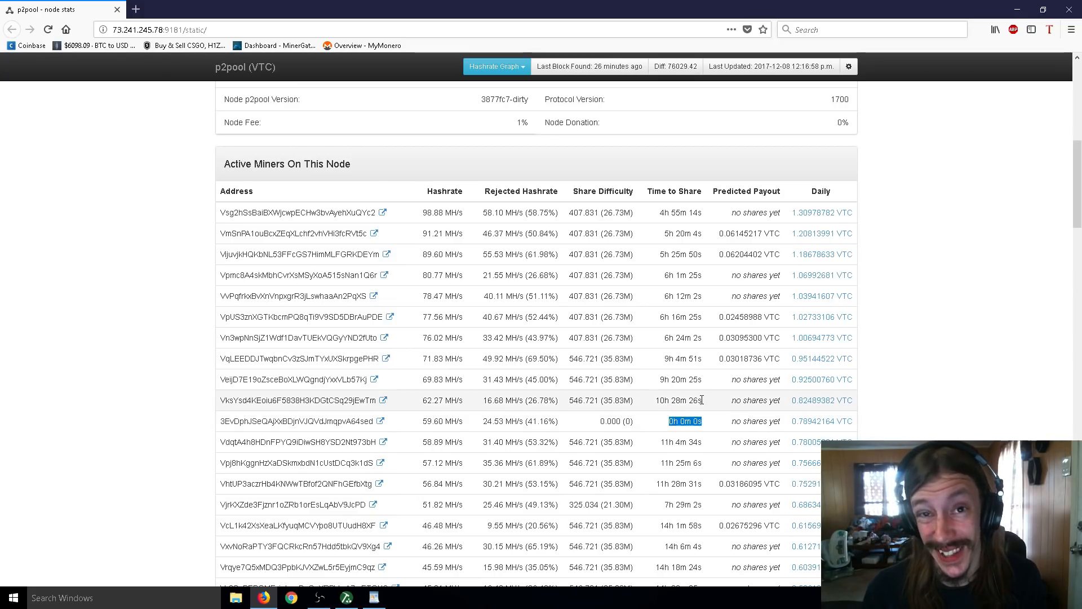
left_click(374, 596)
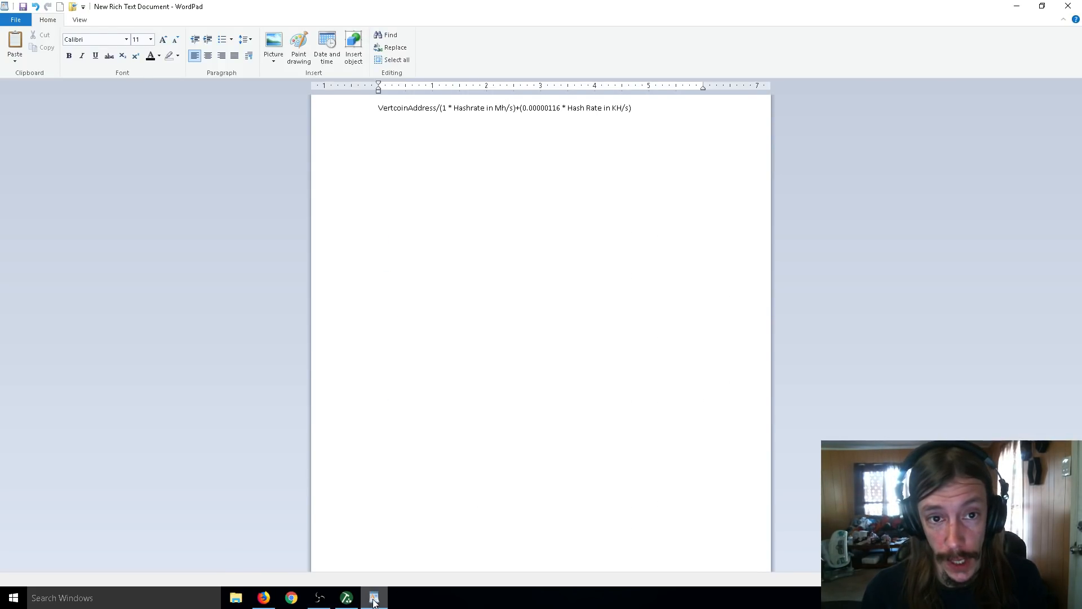
left_click(260, 599)
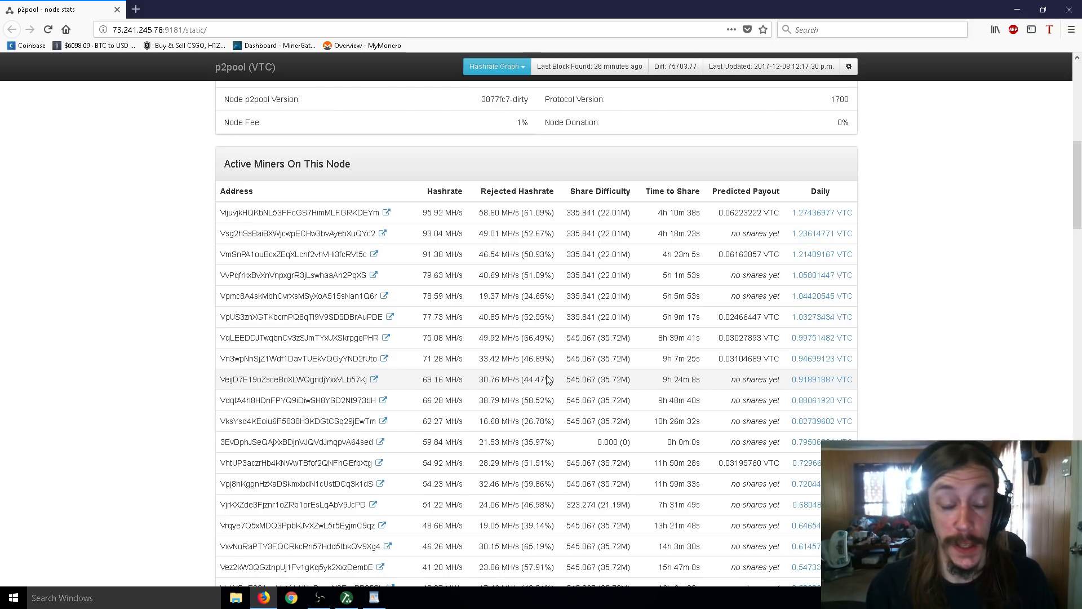
mouse_move(577, 359)
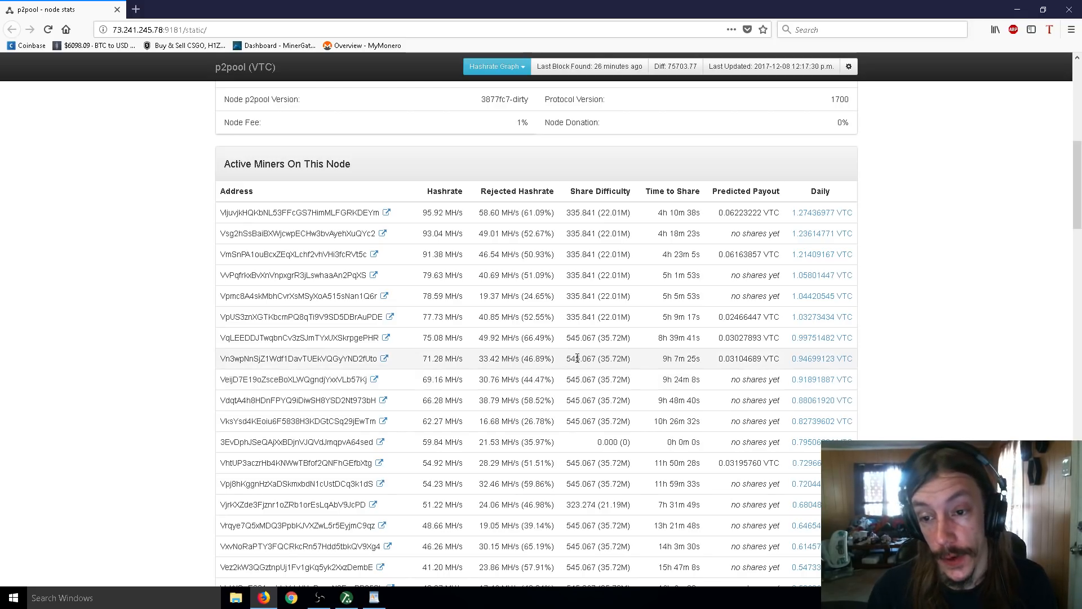
scroll("down", 3)
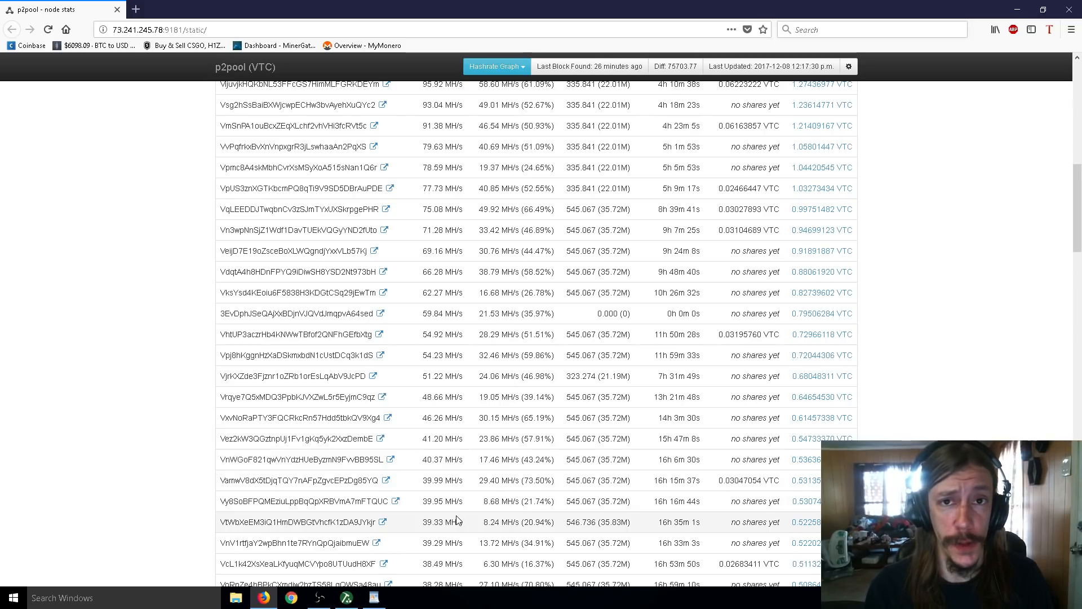
mouse_move(492, 452)
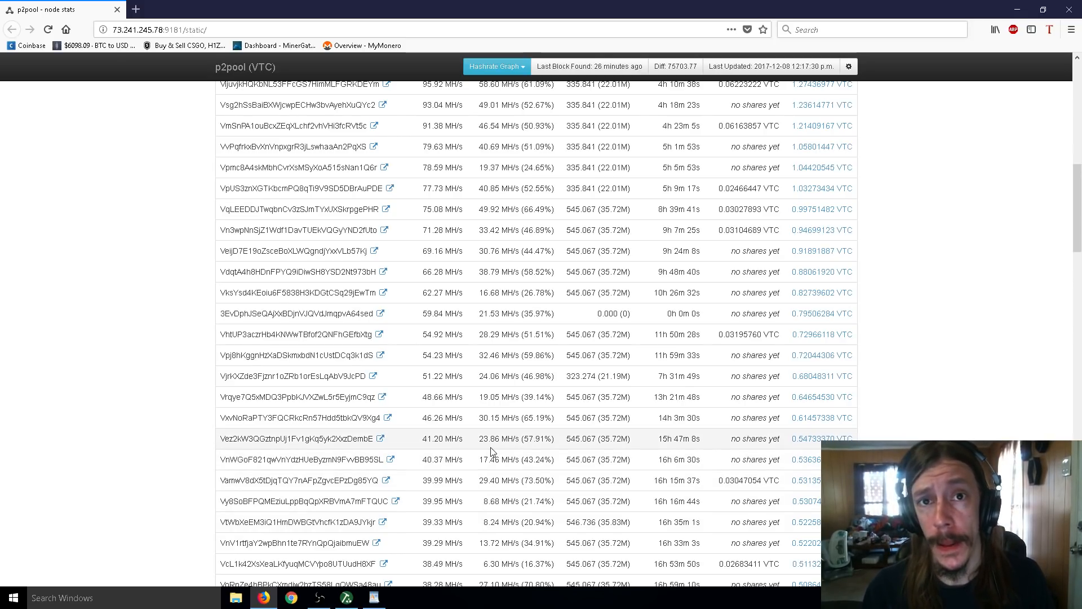